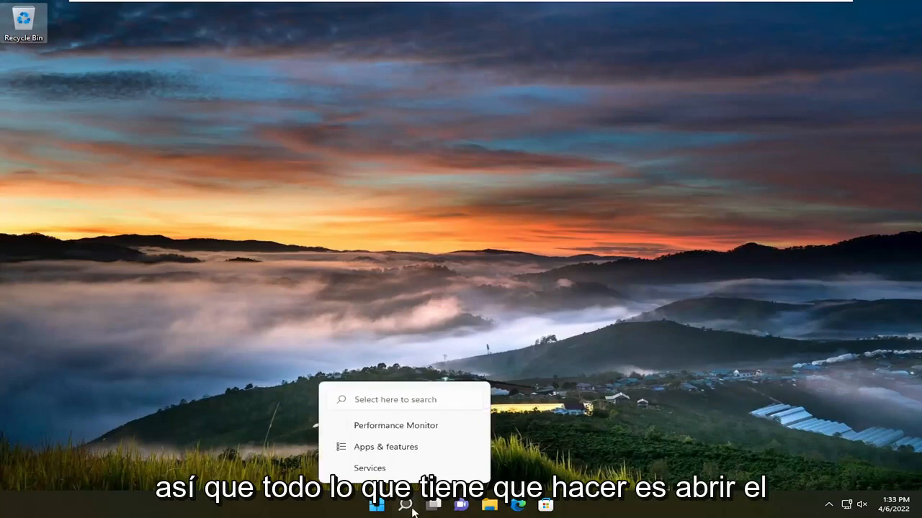
Launch Control Panel from Start search and list all items as large icons
{"action": "type", "text": "cc"}
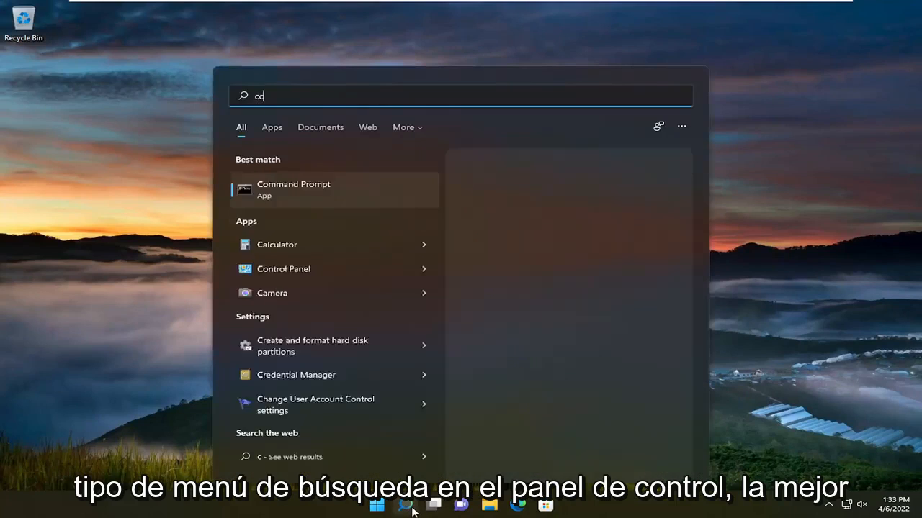
{"action": "type", "text": "control panel"}
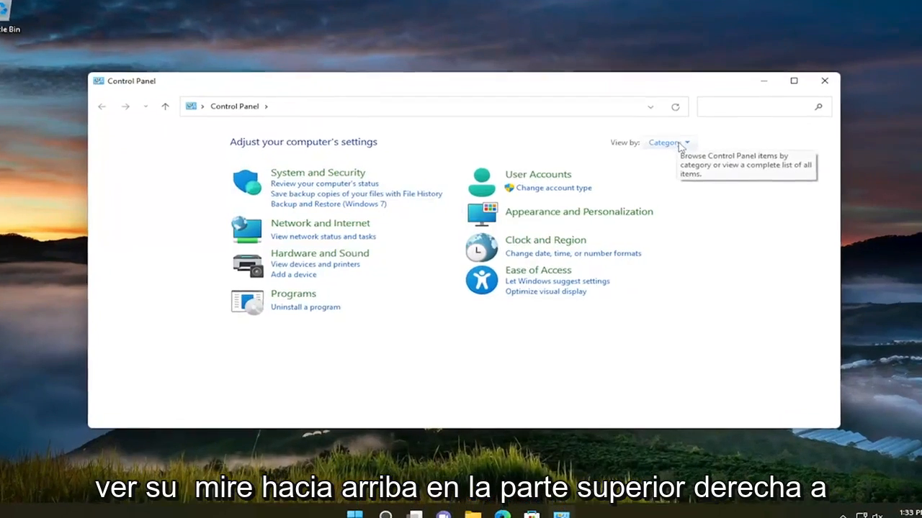
{"action": "left_click", "coordinate": [670, 143]}
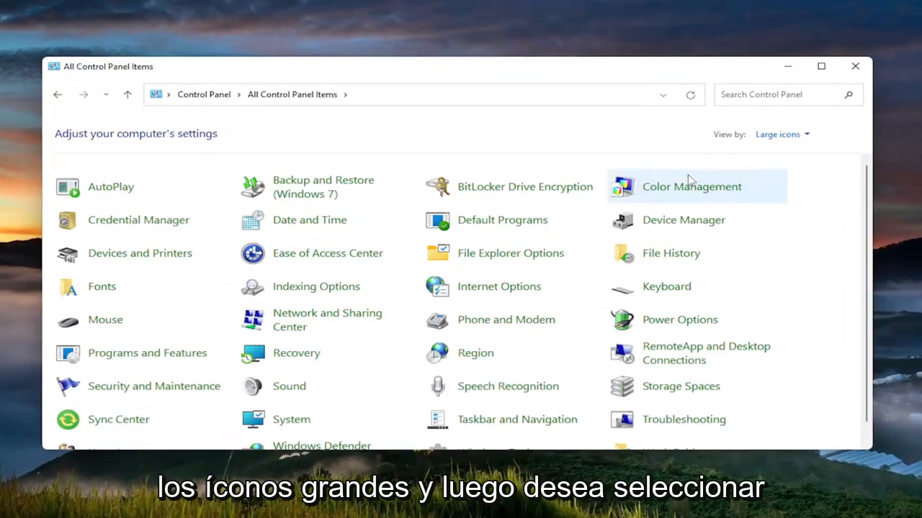
{"action": "mouse_move", "coordinate": [108, 319]}
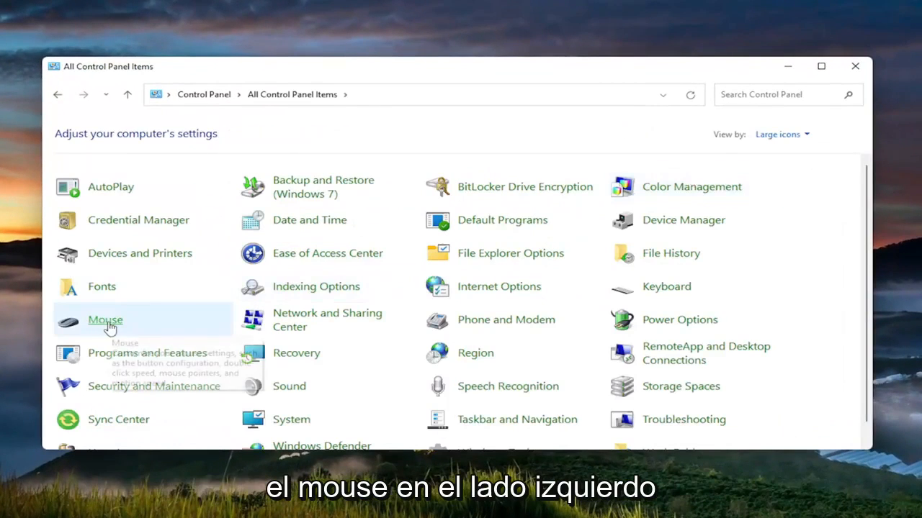
In Mouse Properties Pointers, confirm the Windows Default scheme, then close Control Panel
{"action": "double_click", "coordinate": [105, 320]}
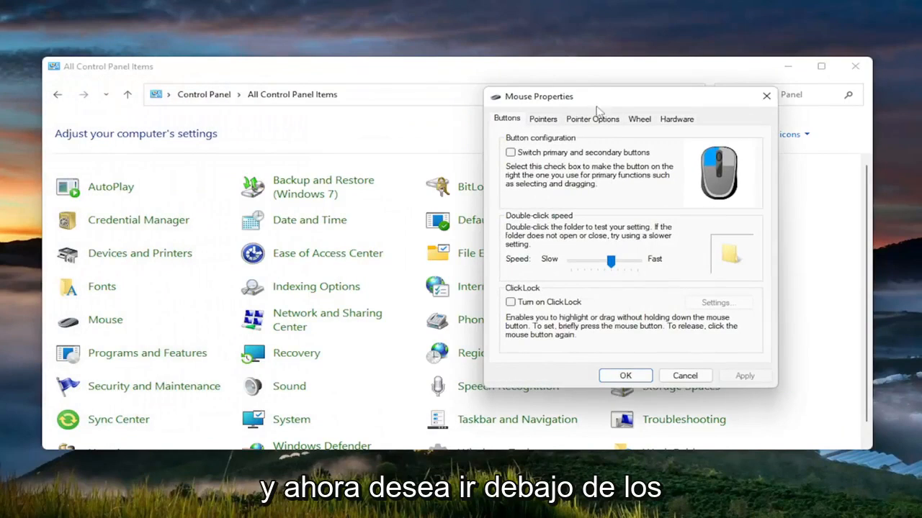
{"action": "left_click", "coordinate": [420, 137]}
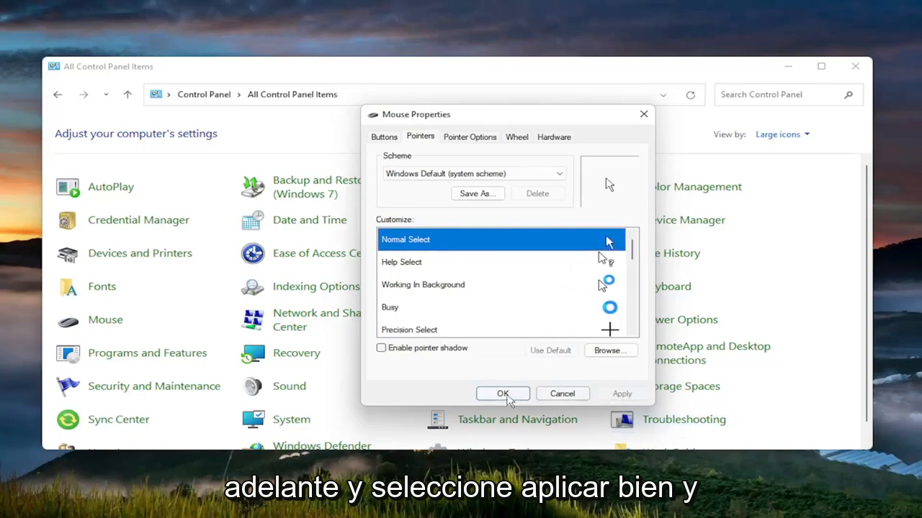
{"action": "left_click", "coordinate": [503, 395]}
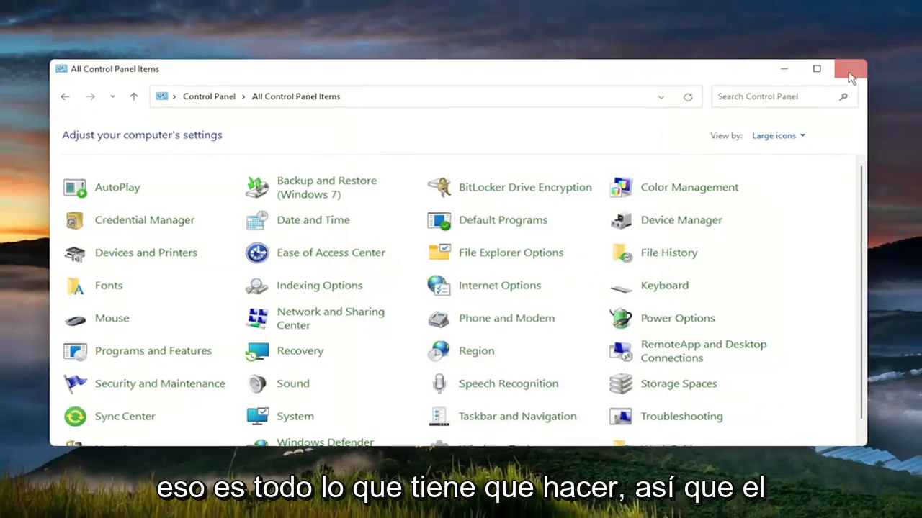
{"action": "left_click", "coordinate": [852, 67]}
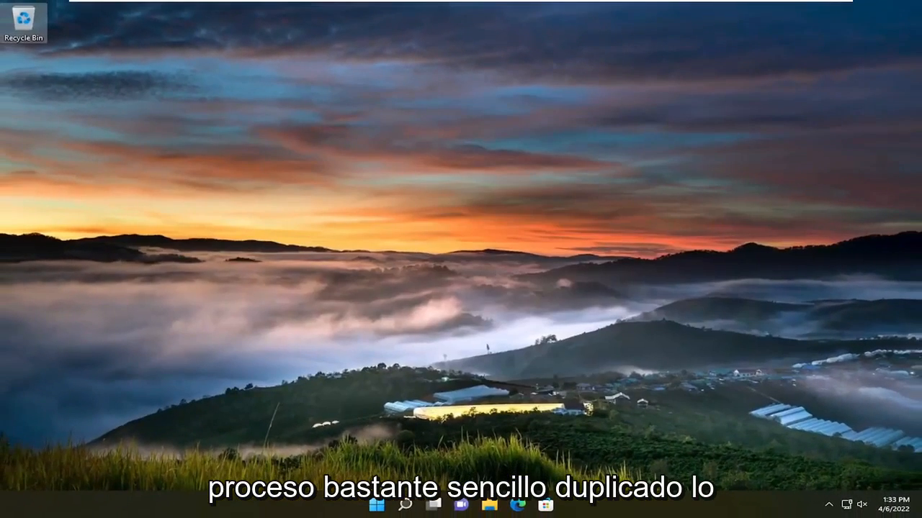